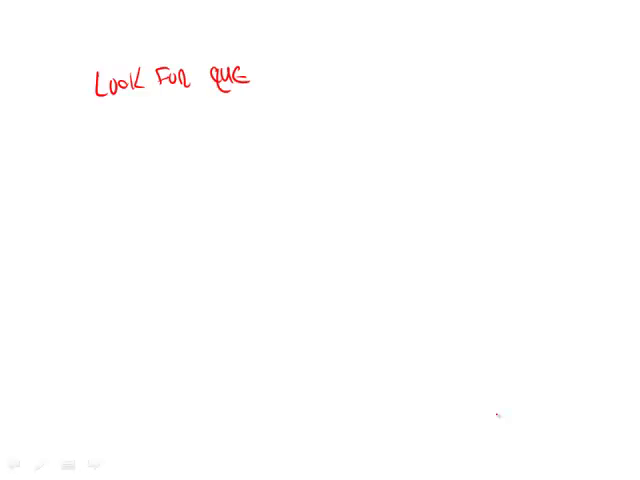
# Step: Underline the word "clue" and the "Come own word" note with the red pen
pyautogui.moveTo(205, 92); pyautogui.dragTo(270, 90)
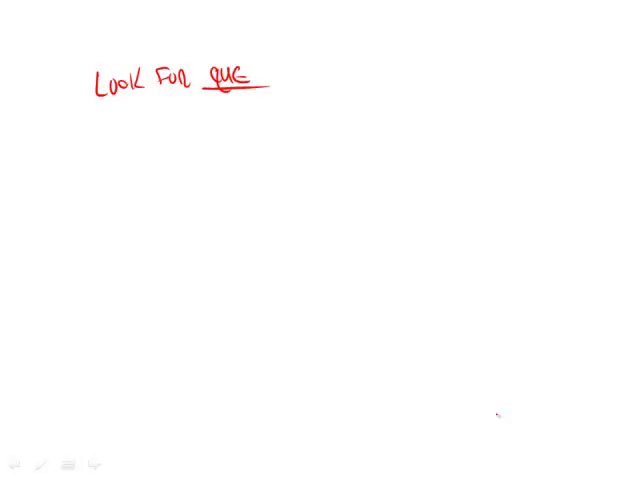
pyautogui.moveTo(95, 135); pyautogui.dragTo(150, 135)
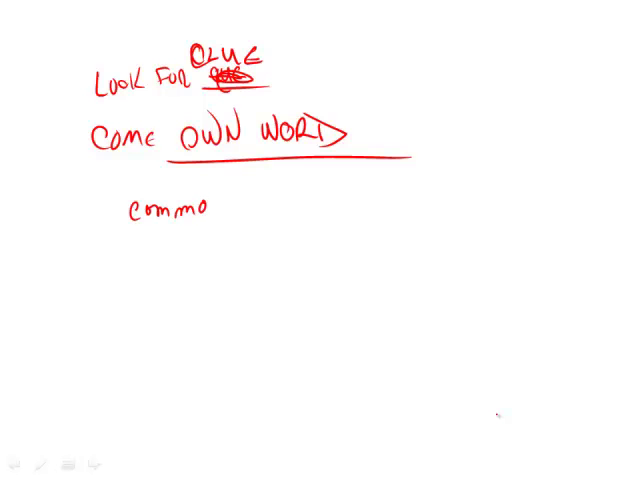
# Step: Finish handwriting the example answer "common" beneath the "Come own word" note
pyautogui.write('n')
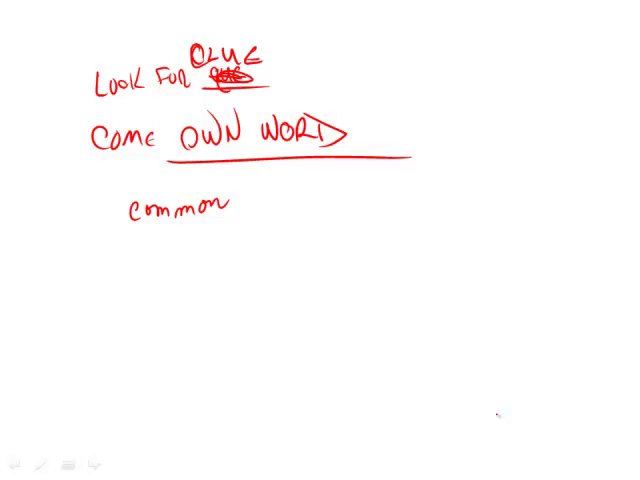